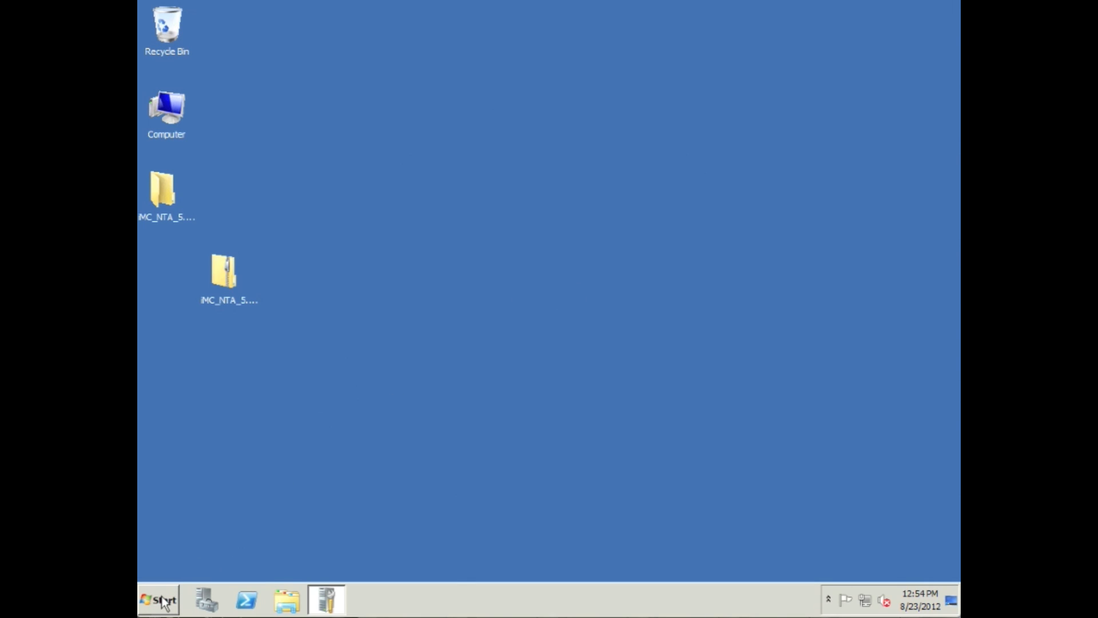
left_click(156, 598)
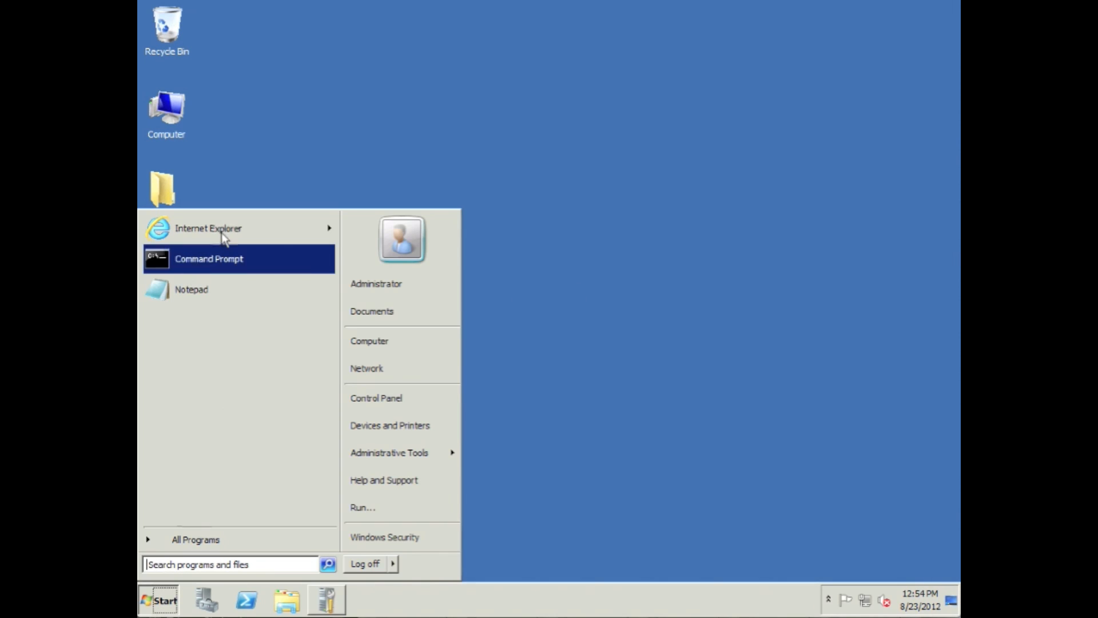
left_click(208, 228)
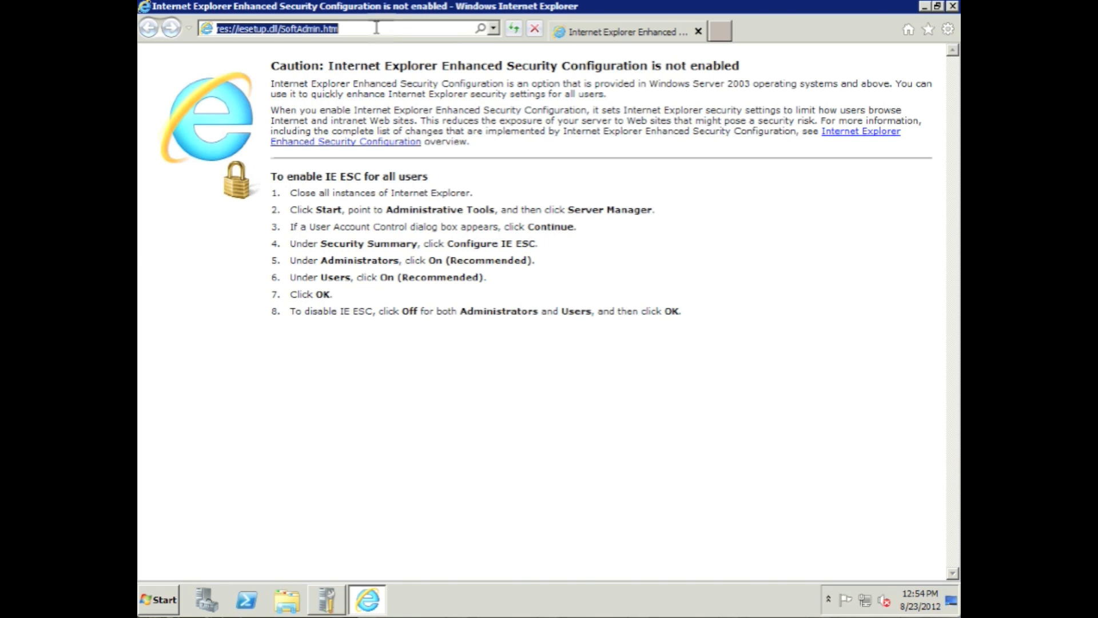
type("http://10.101.0.190:8080/imc/login.jsf")
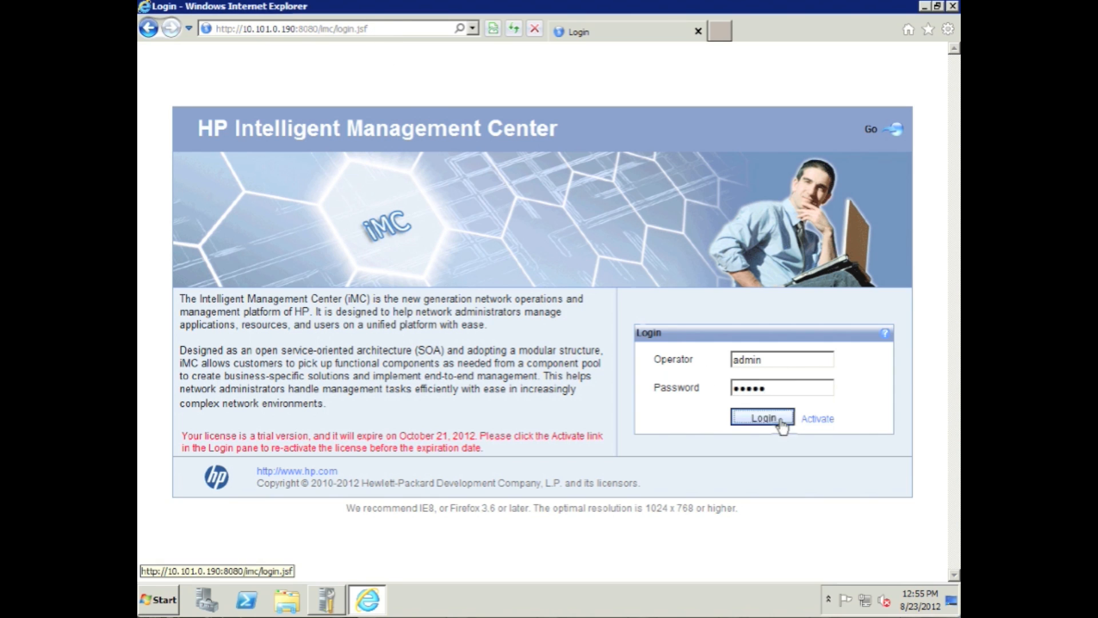
Log in to iMC and accept the Java runtime prompts
left_click(762, 419)
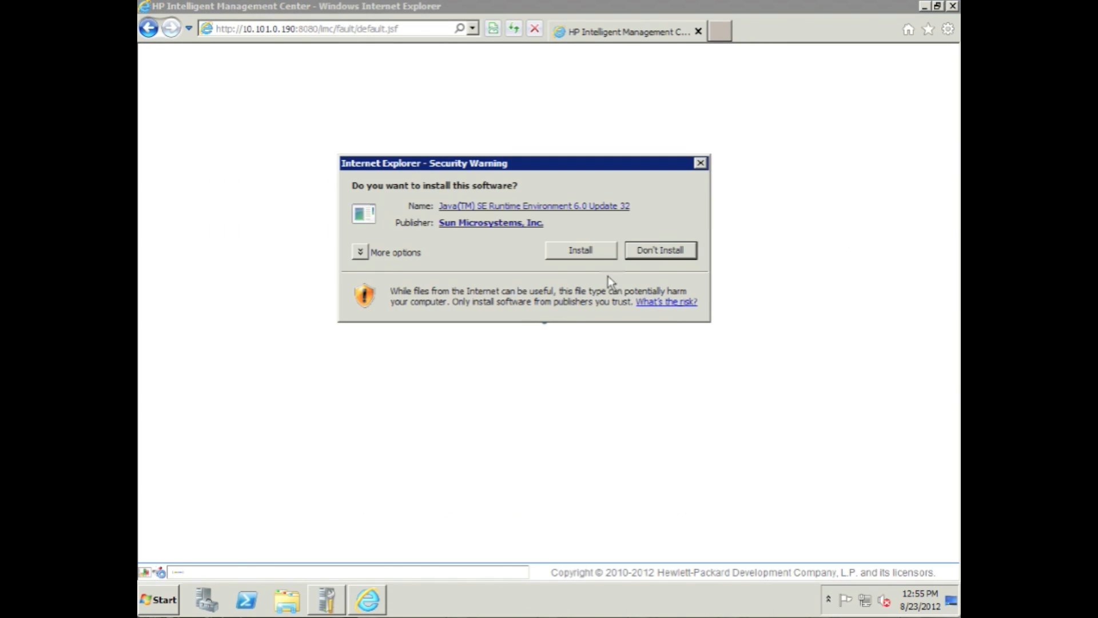
left_click(579, 249)
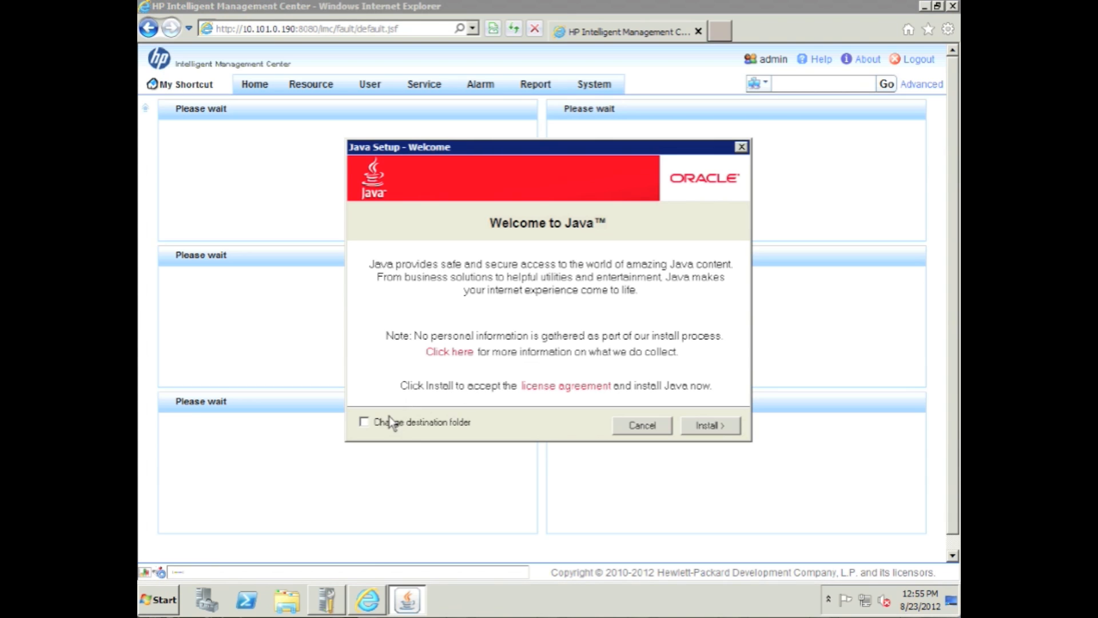
left_click(709, 426)
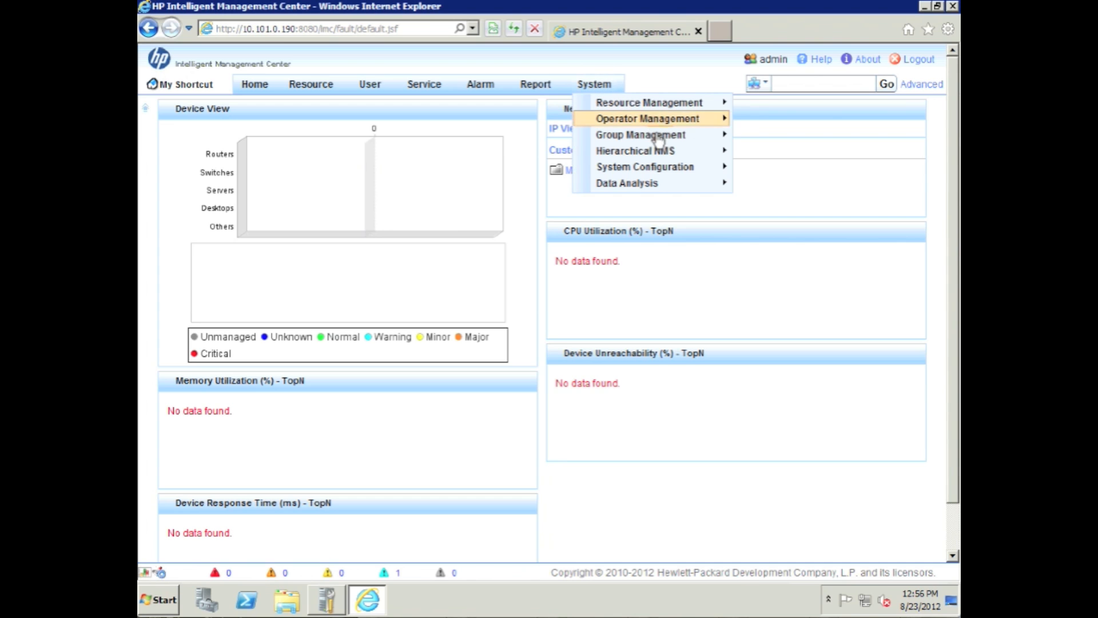
mouse_move(644, 167)
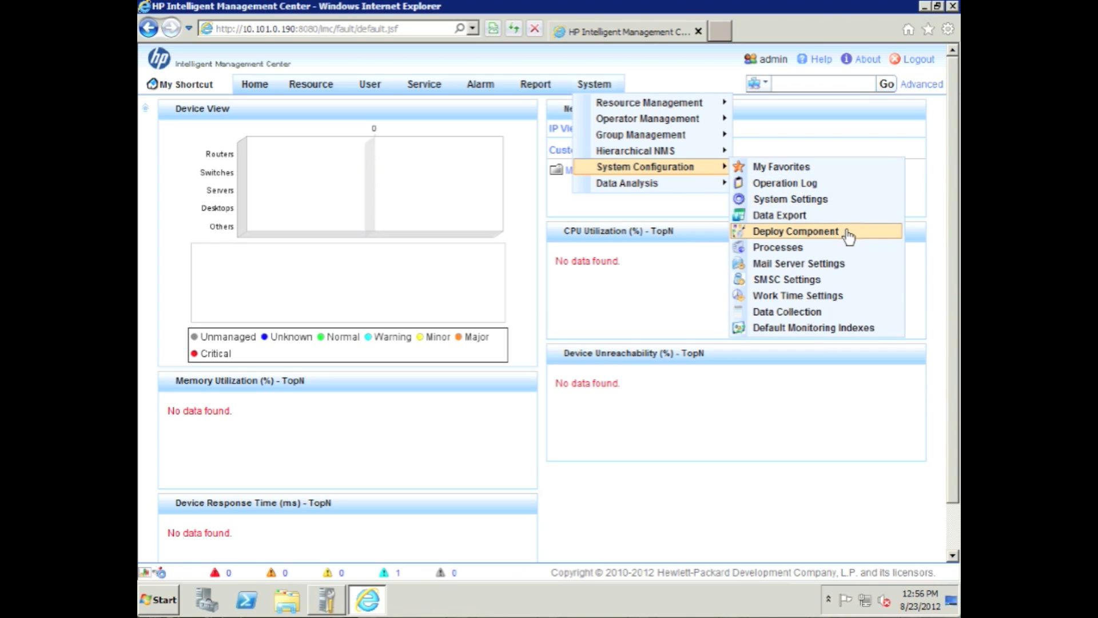
Open System > System Configuration > Deploy Component and review the installed components list
left_click(794, 231)
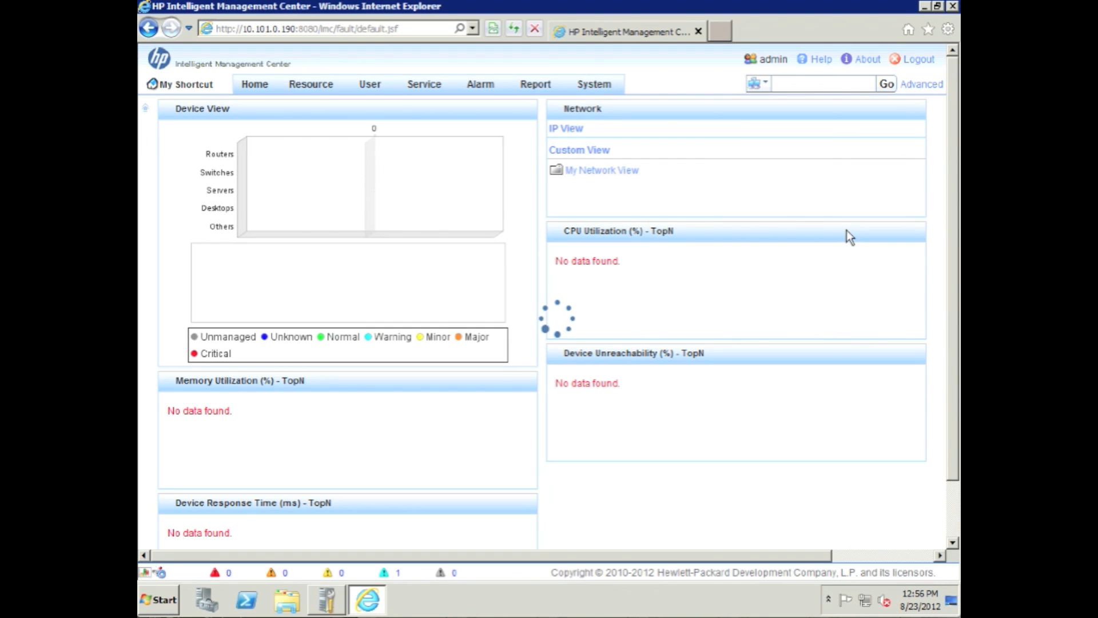
left_click(594, 83)
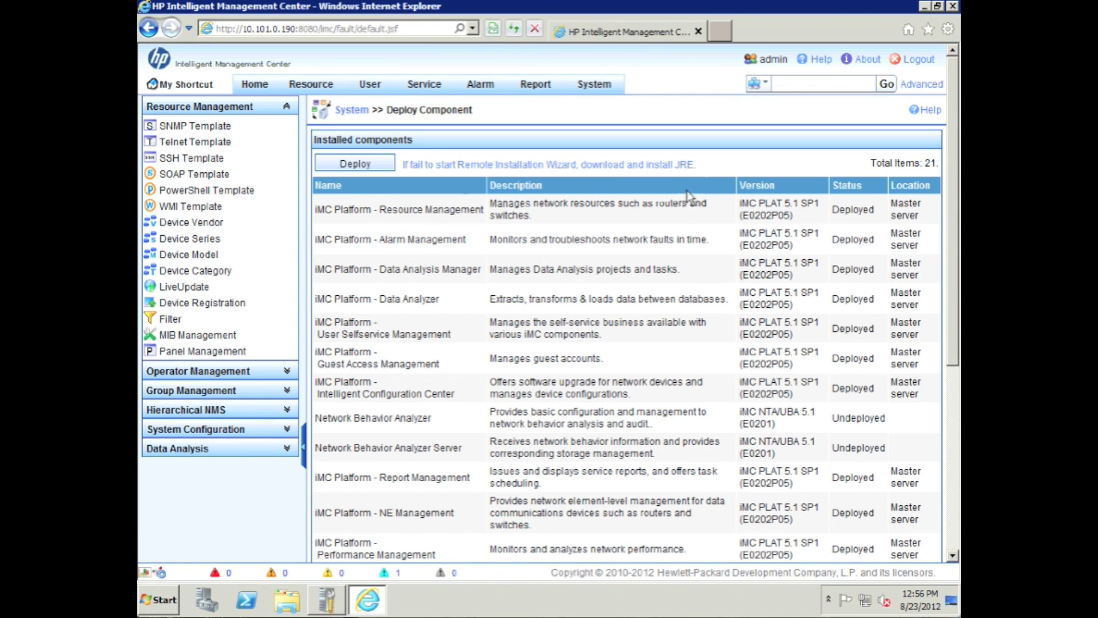
scroll("down", 3)
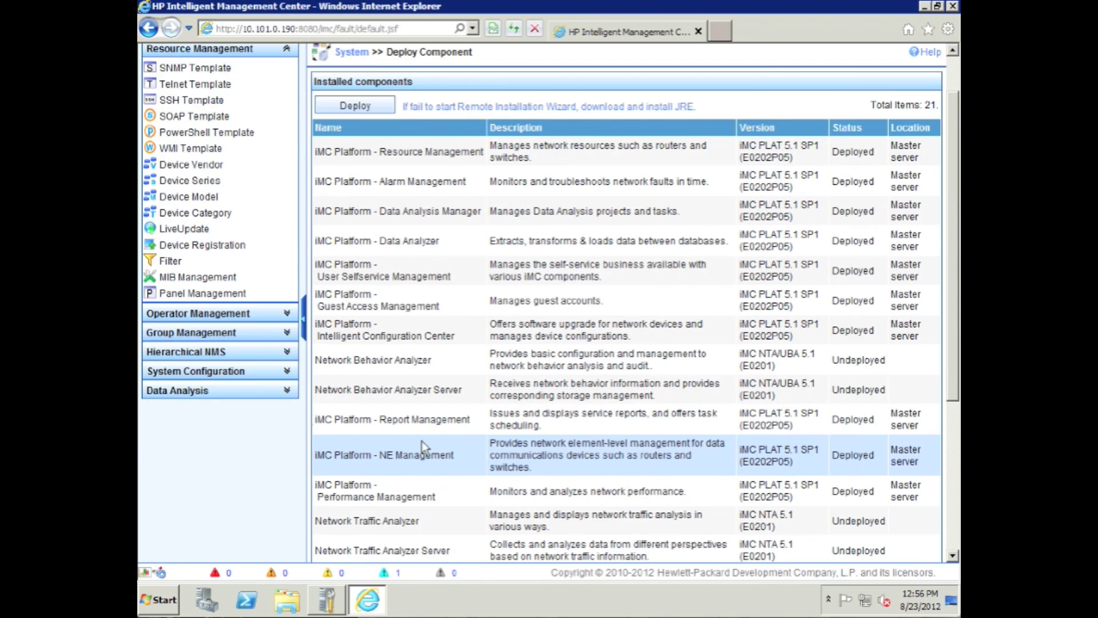
scroll("down", 3)
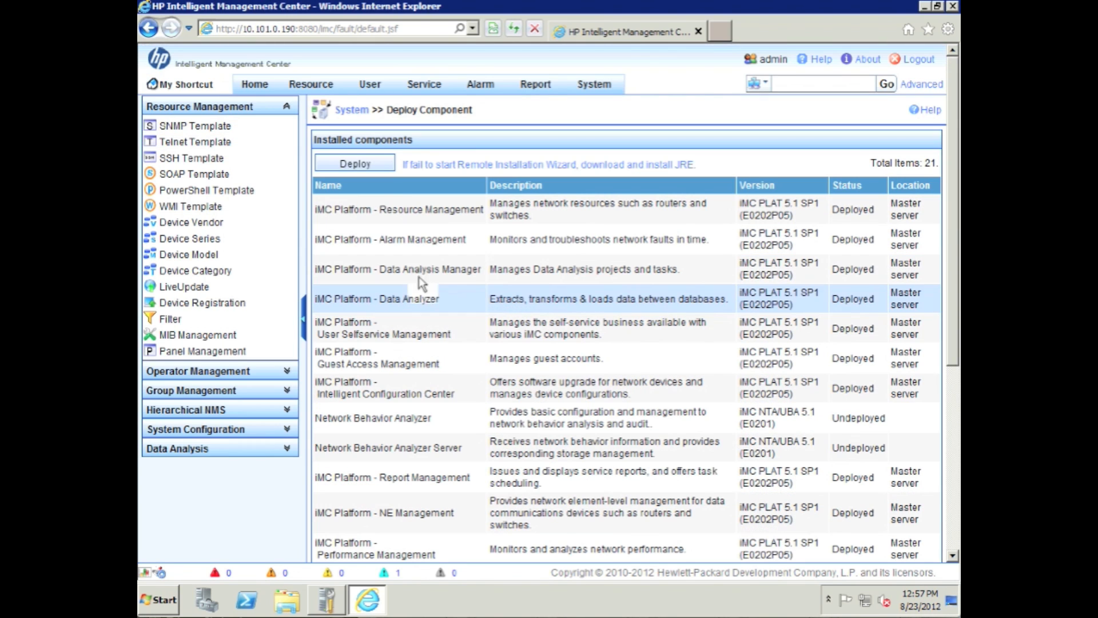
Deploy the monitoring agent, pass the environment check and install it into C:\Program Files\iMC
left_click(353, 163)
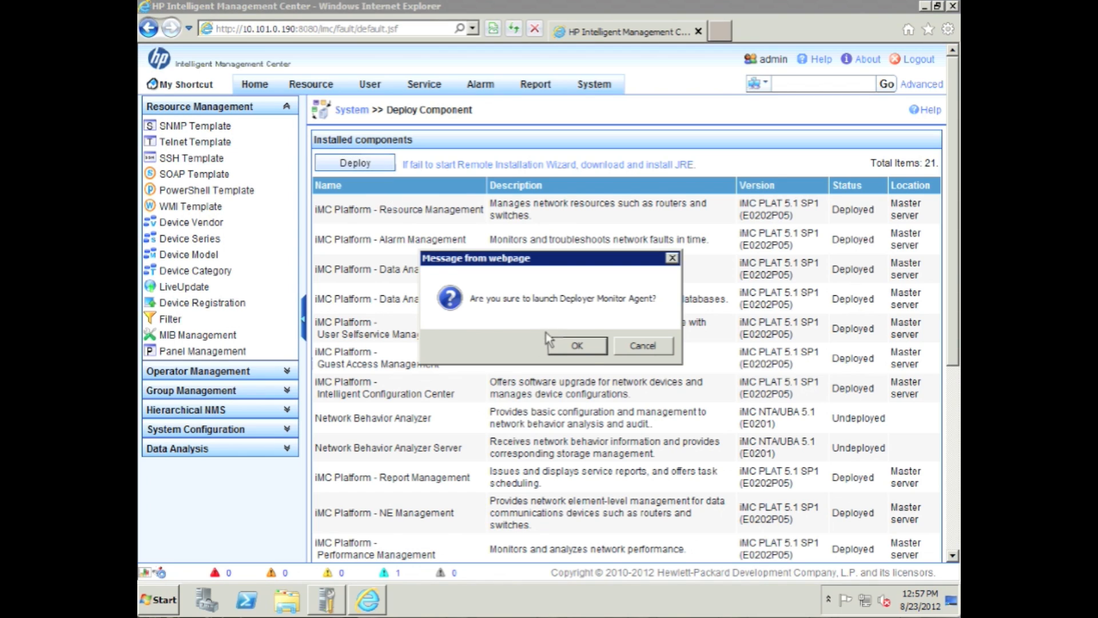
left_click(575, 345)
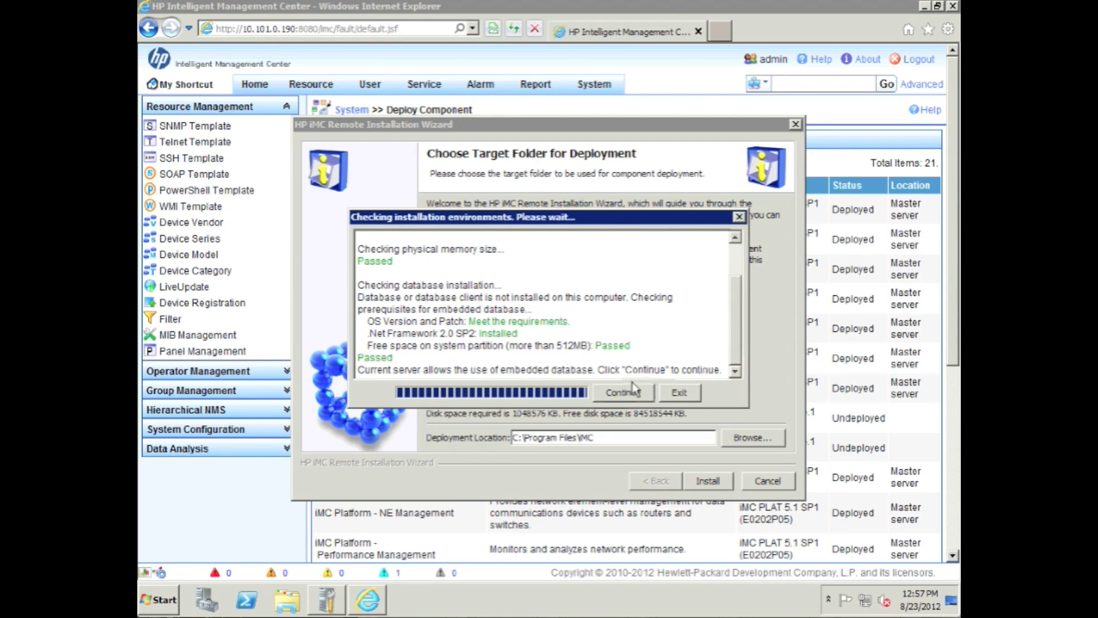
left_click(622, 391)
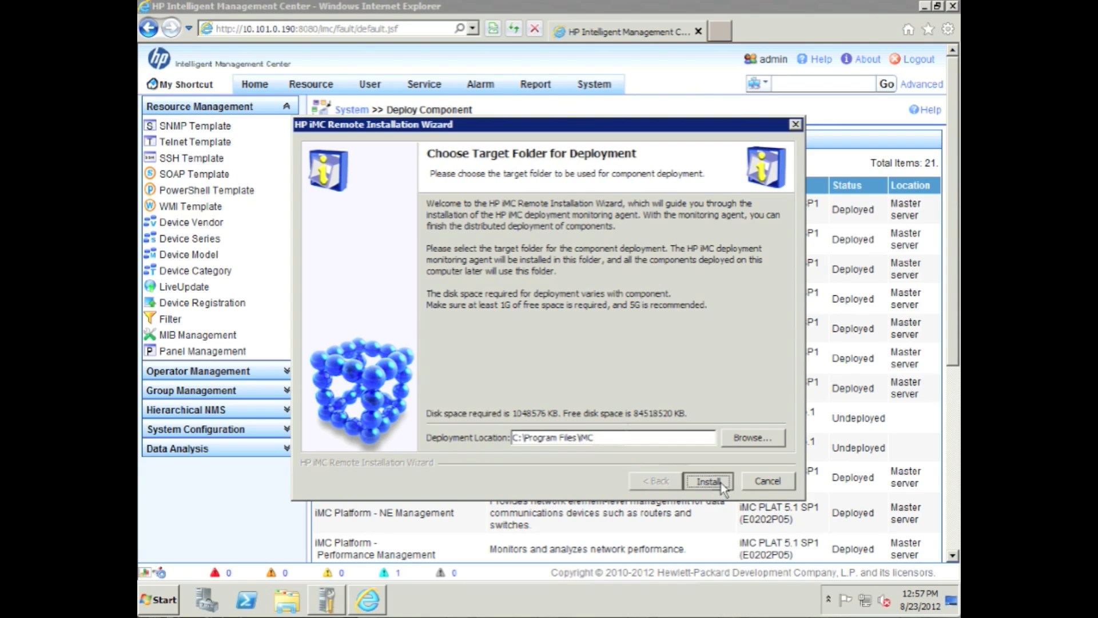
left_click(707, 480)
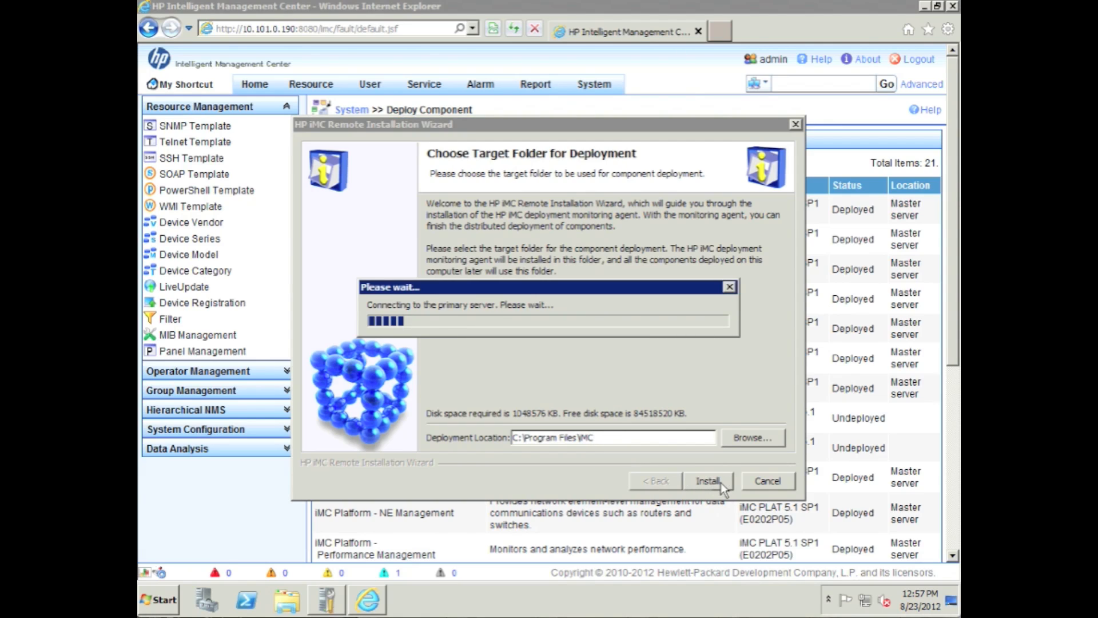
left_click(707, 480)
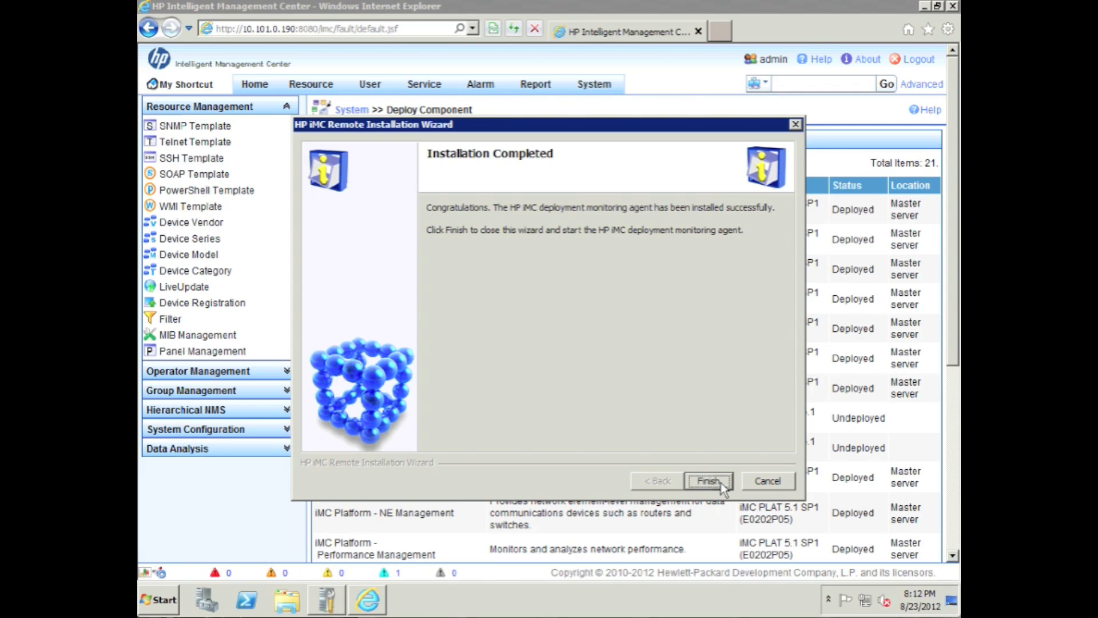
Start the monitoring agent and batch-deploy Network Behavior Analyzer Server and Network Traffic Analyzer Server
left_click(708, 481)
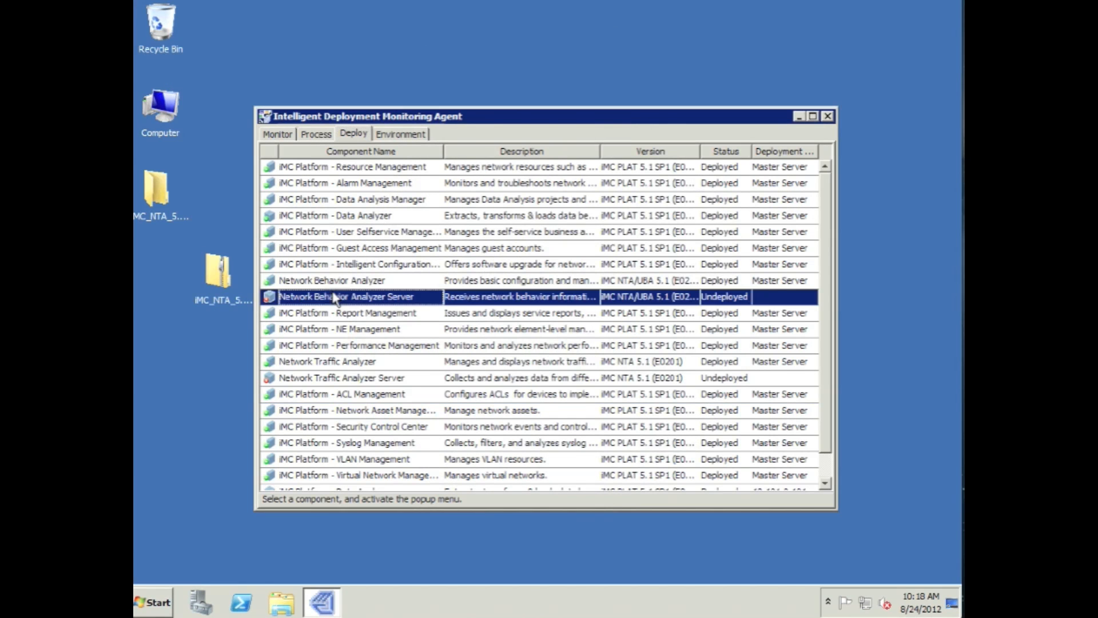
right_click(346, 296)
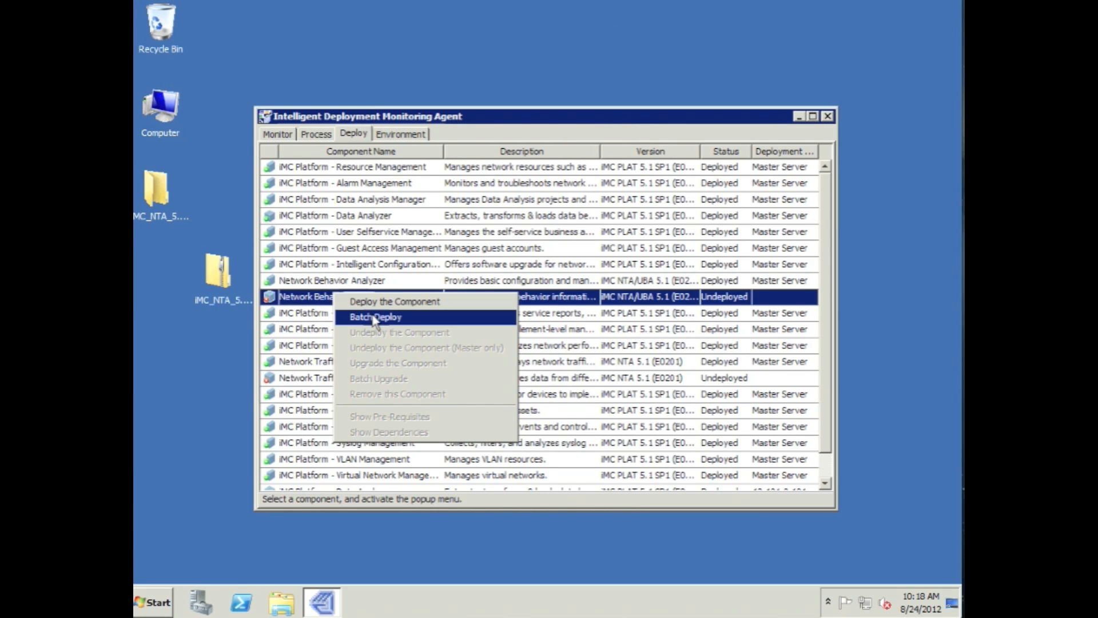
left_click(375, 317)
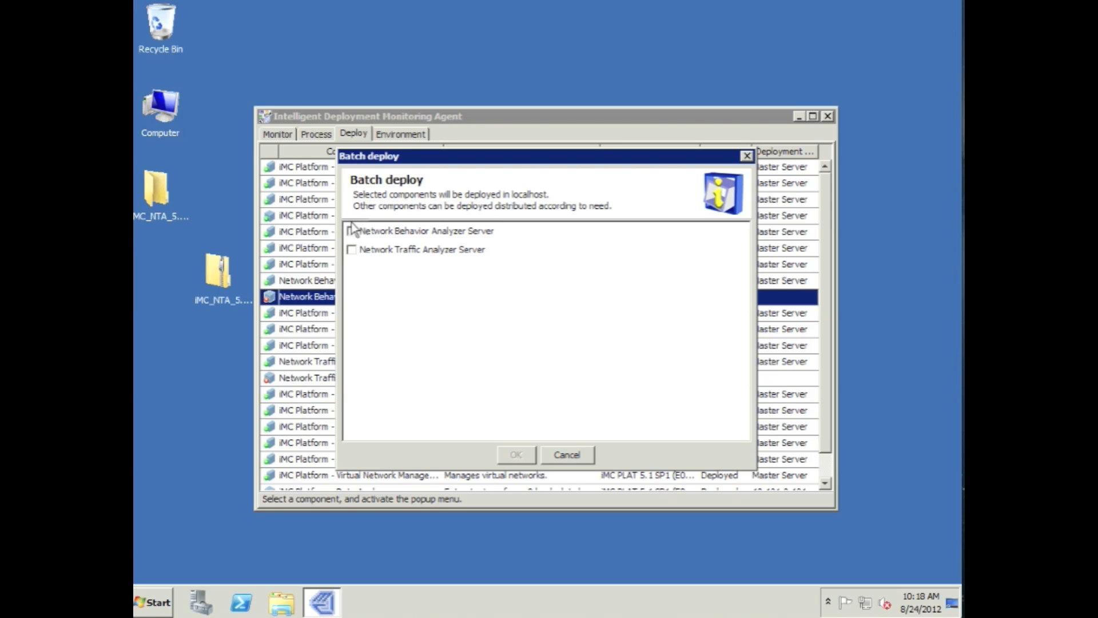
left_click(352, 248)
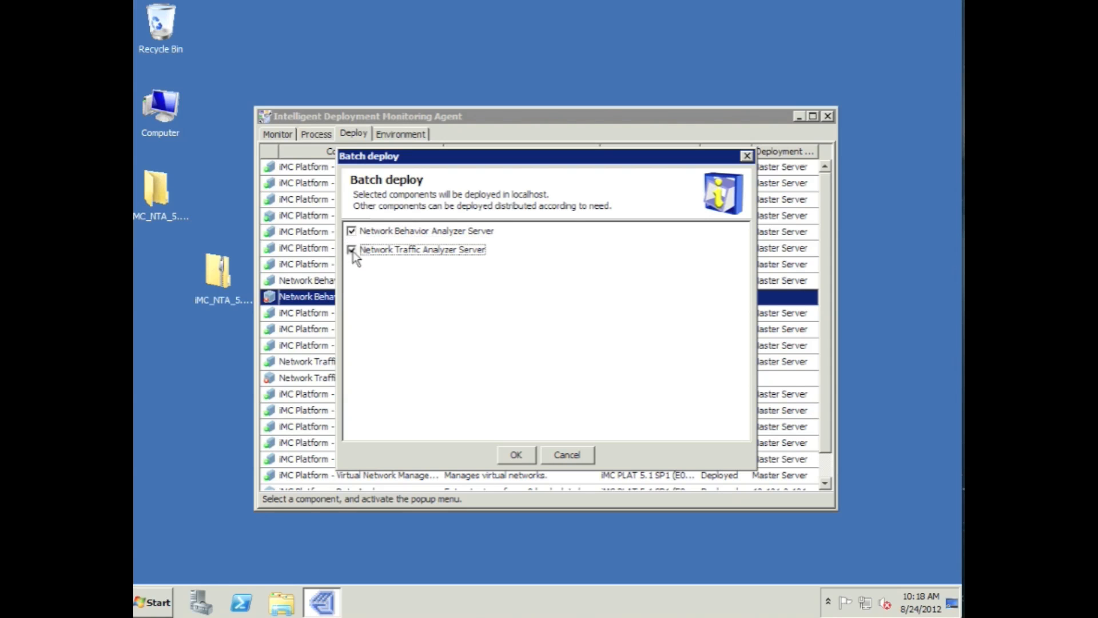
left_click(516, 454)
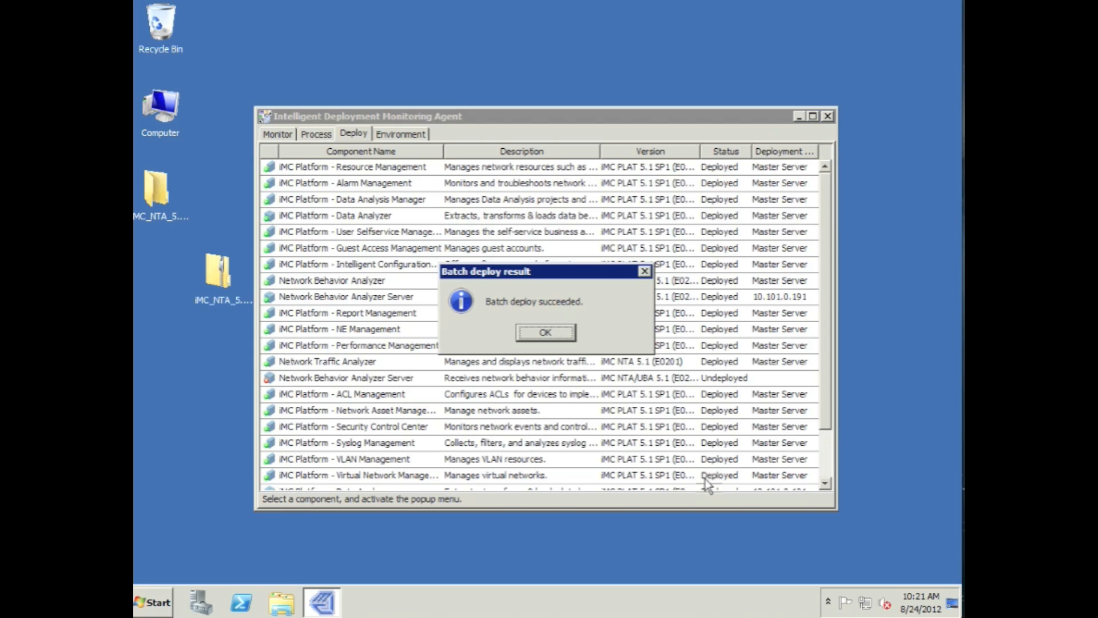
mouse_move(536, 316)
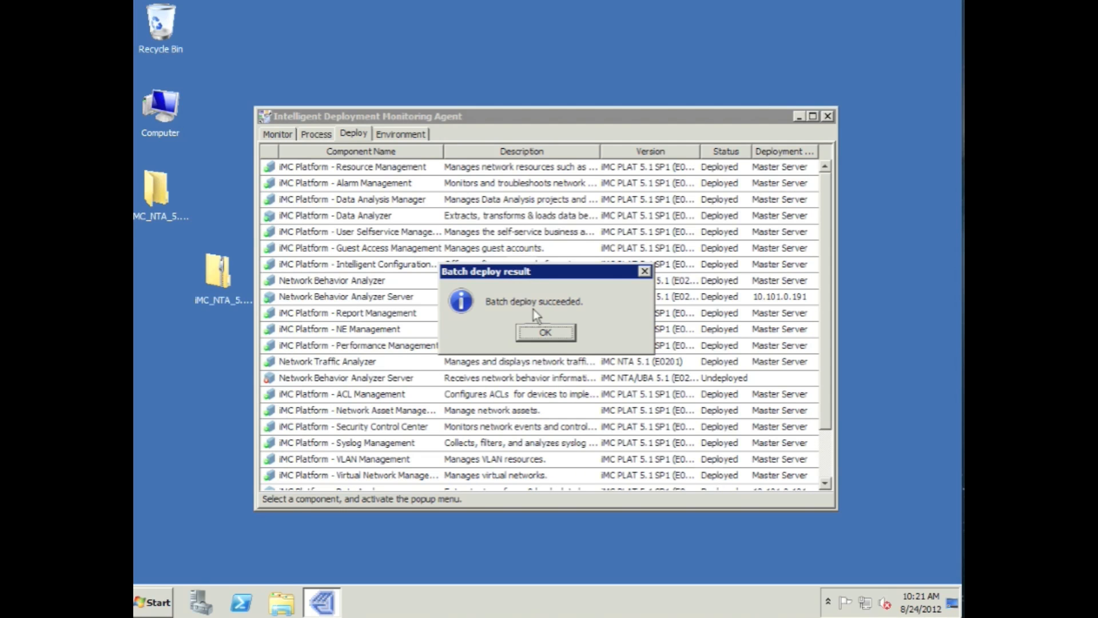
Acknowledge the 'Batch deploy succeeded' message
left_click(544, 332)
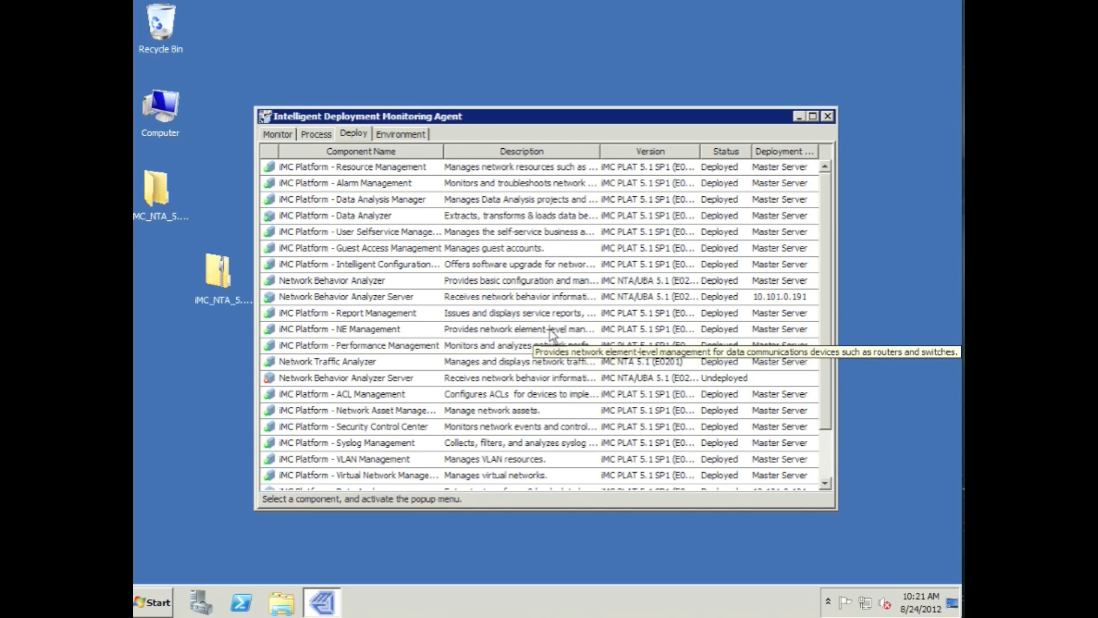
mouse_move(676, 322)
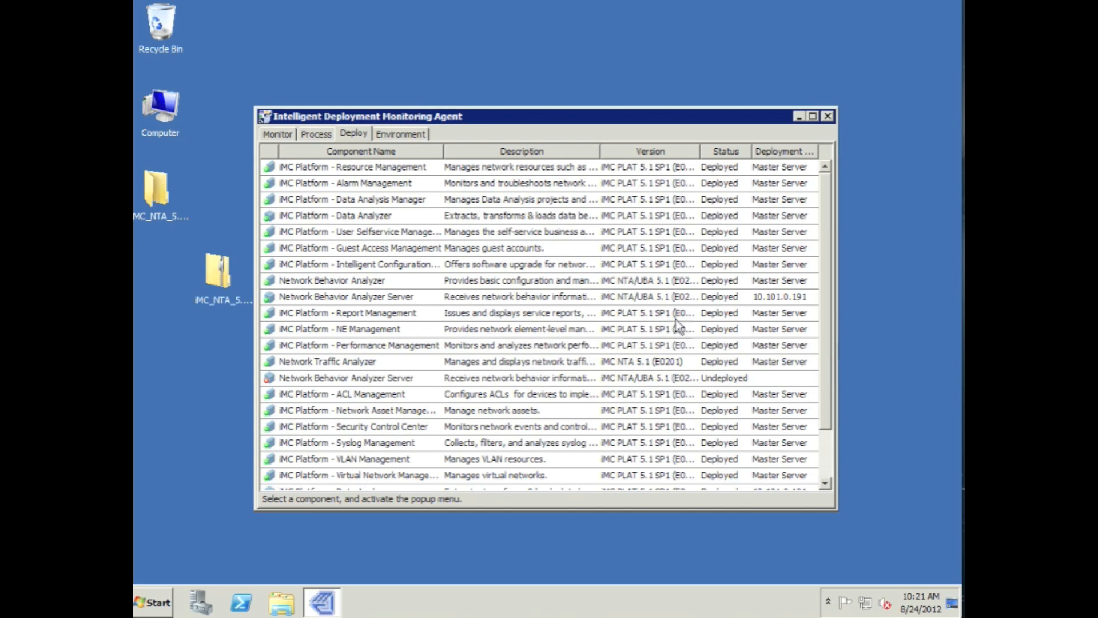
mouse_move(370, 483)
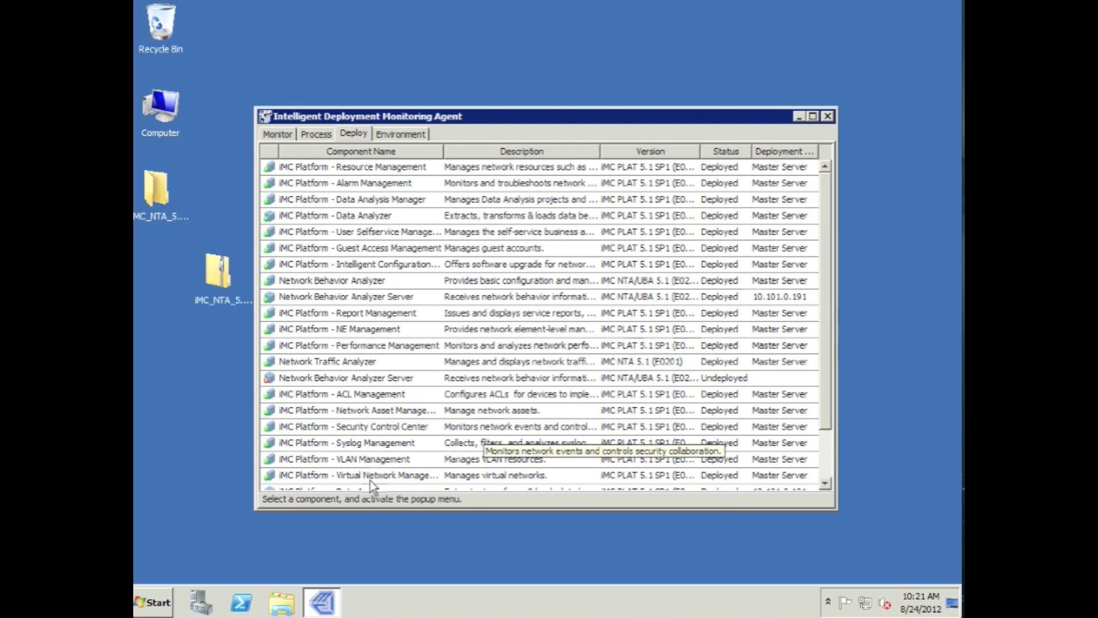
left_click(152, 601)
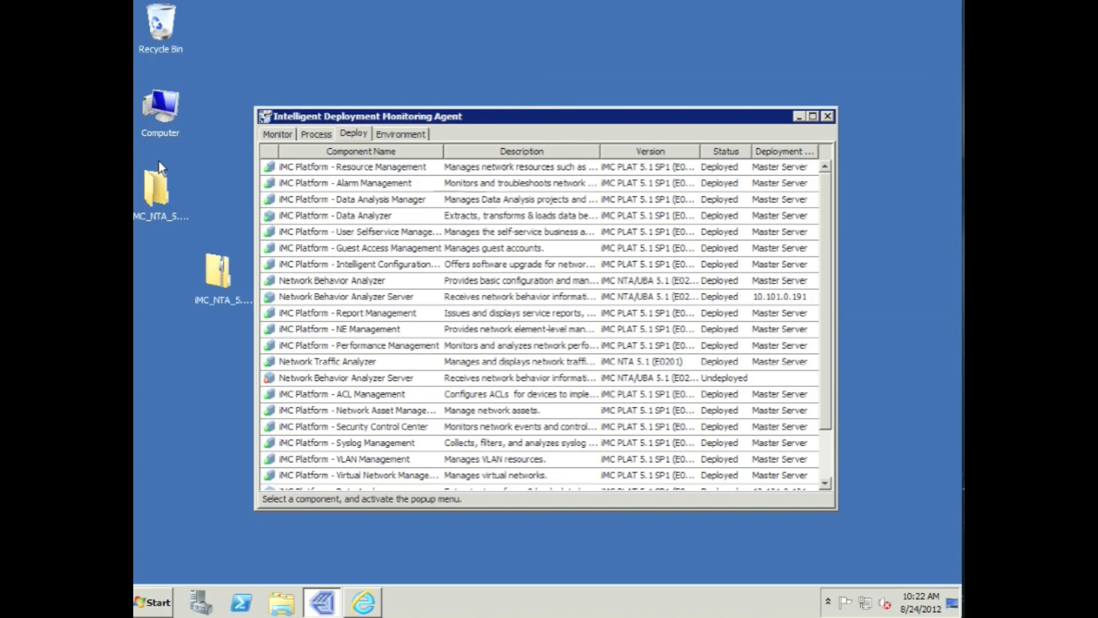
On the Monitor tab, enable 'Automatically start the services when the OS starts'
left_click(277, 134)
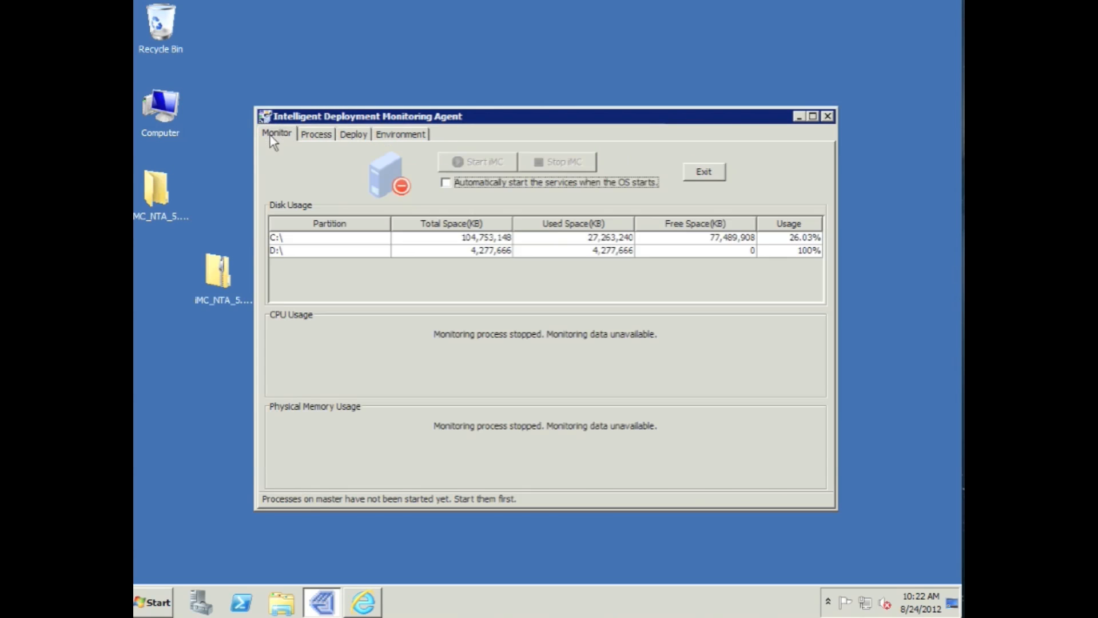
left_click(446, 182)
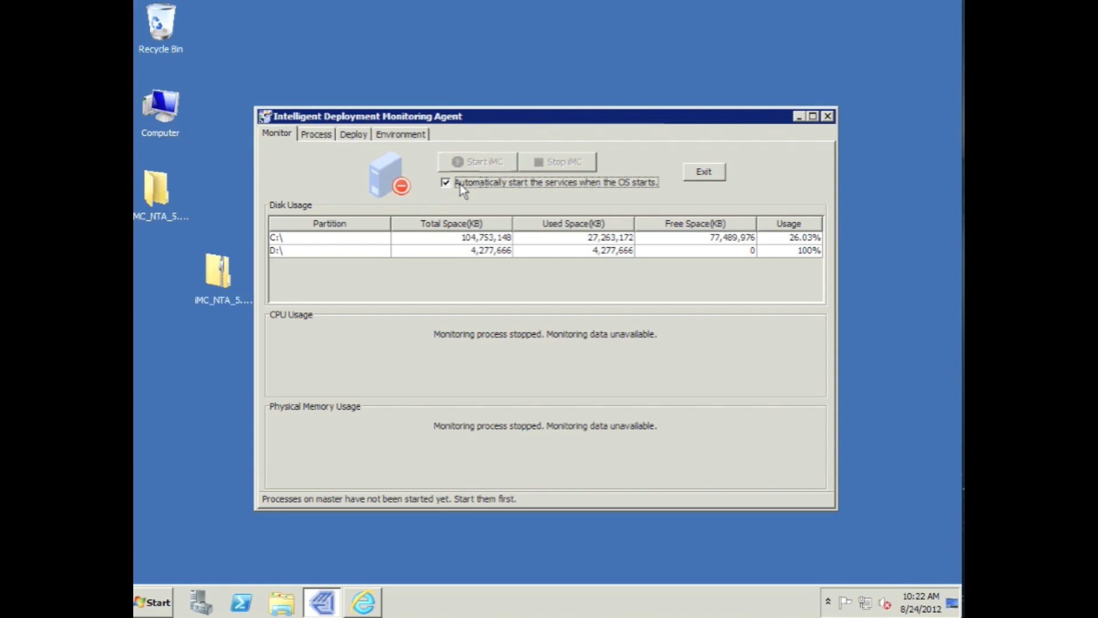
left_click(316, 134)
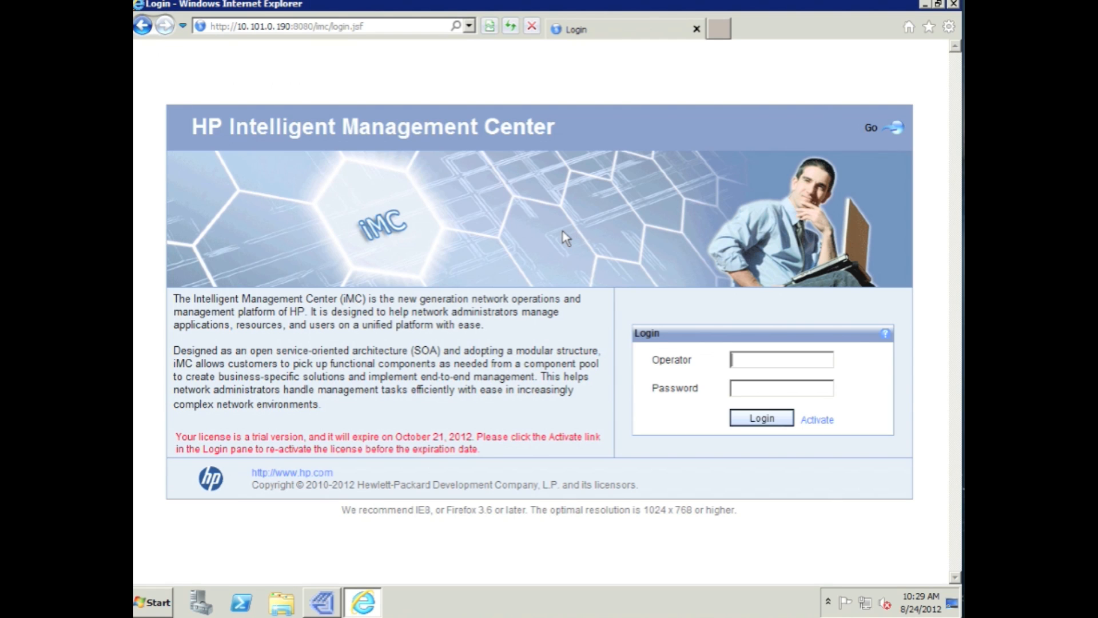
Log back in to iMC as admin
type("admin")
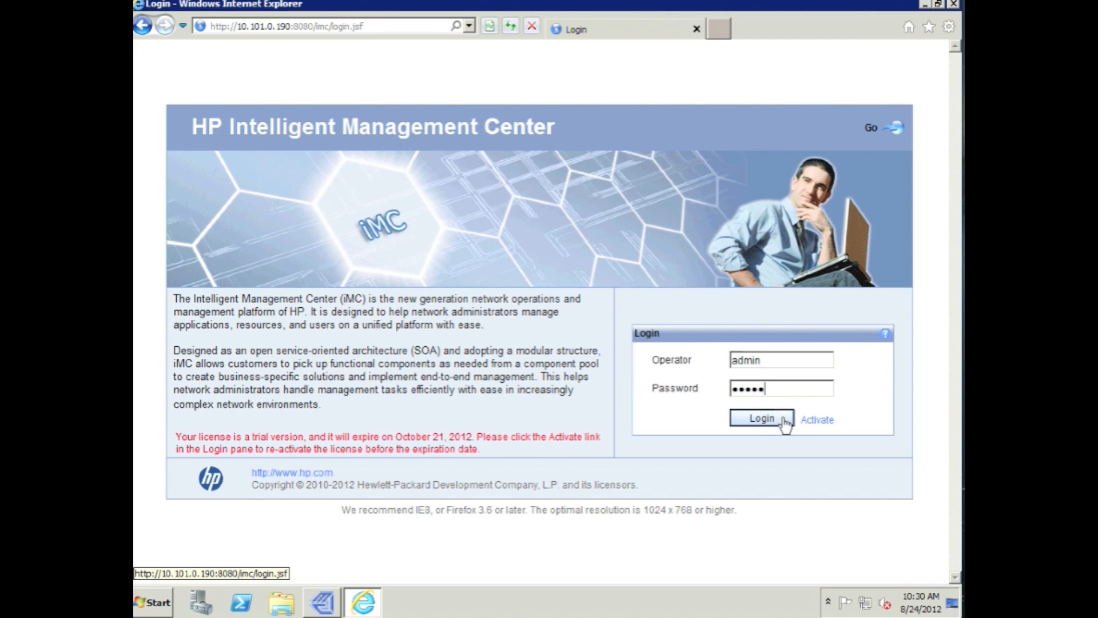
left_click(762, 419)
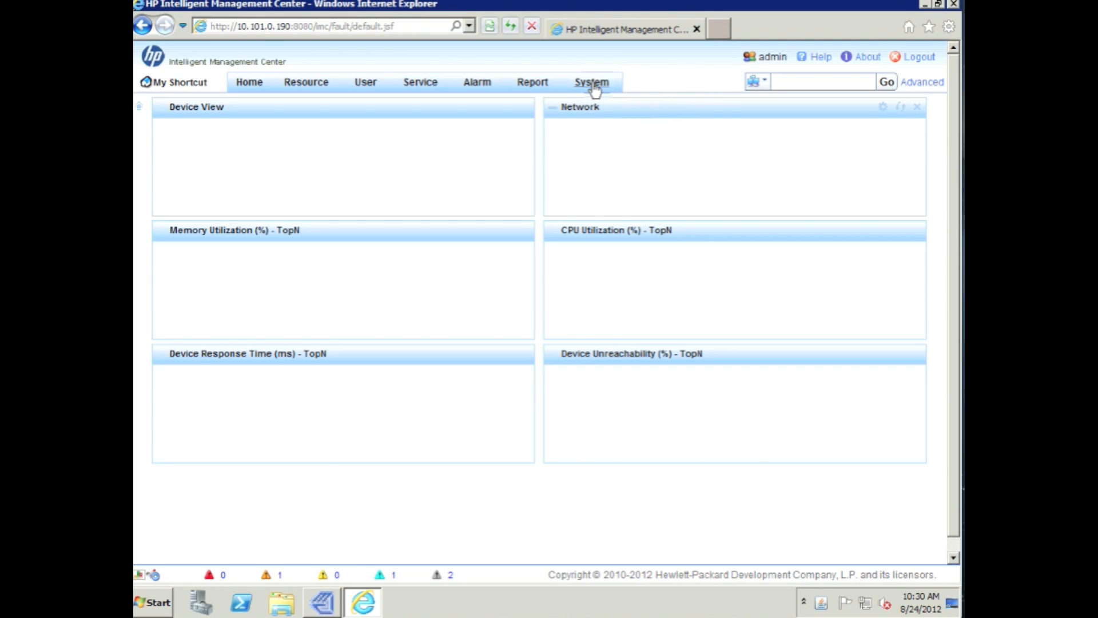
Open Deploy Component showing Network Behavior Analyzer Server deployed on 10.101.0.191
left_click(591, 82)
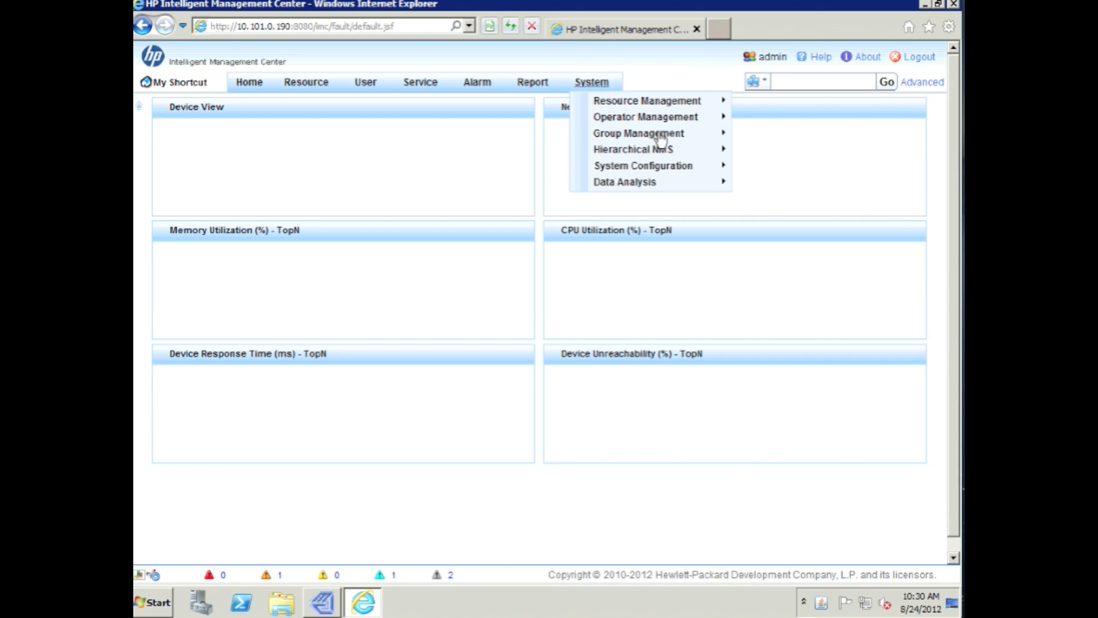
mouse_move(641, 165)
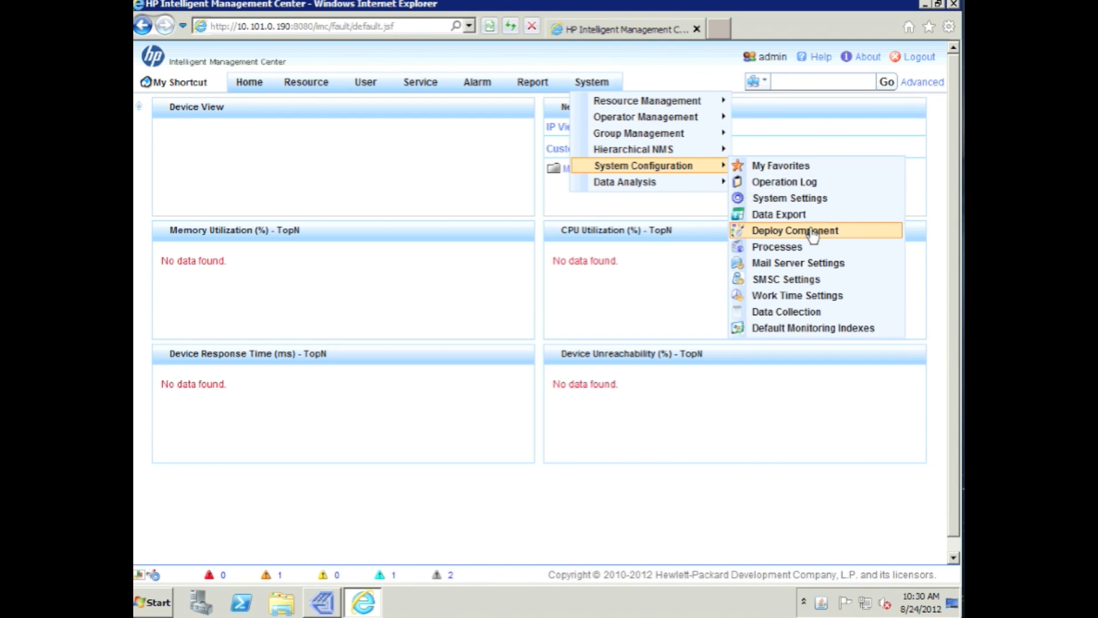
left_click(794, 229)
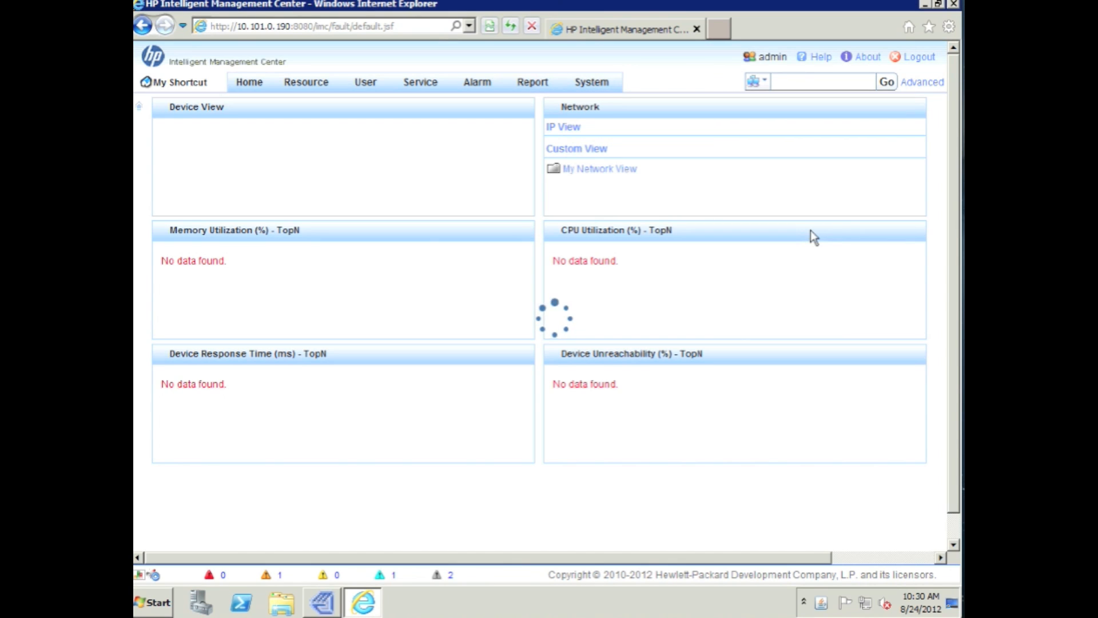
left_click(591, 82)
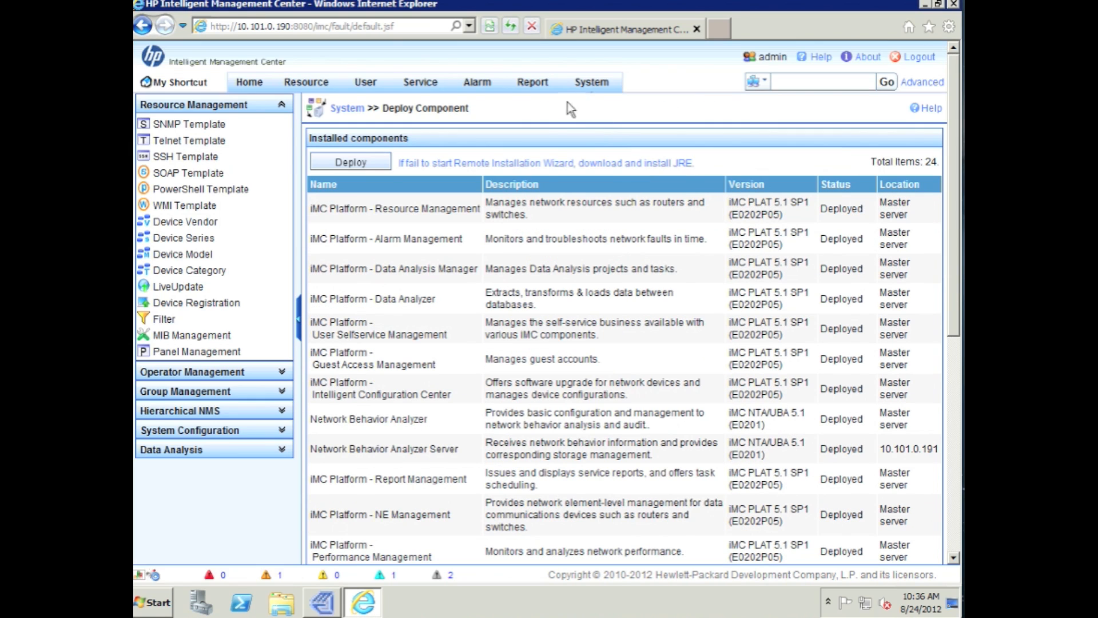
Open Traffic Analysis and Audit > Server Management listing server 10.101.0.191 as deployed
left_click(420, 83)
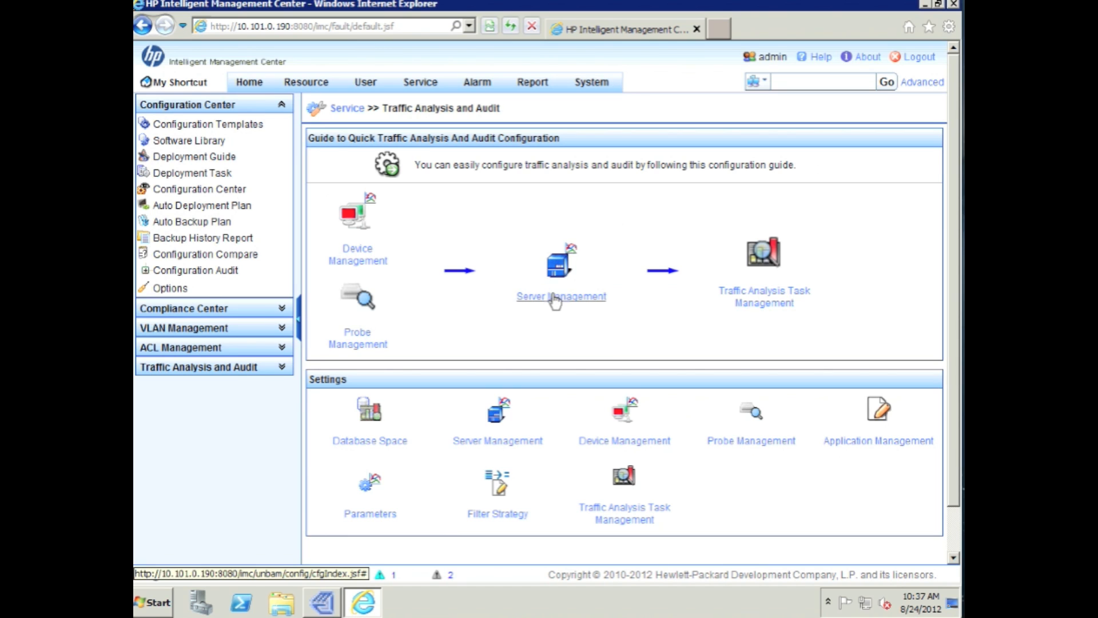
left_click(561, 296)
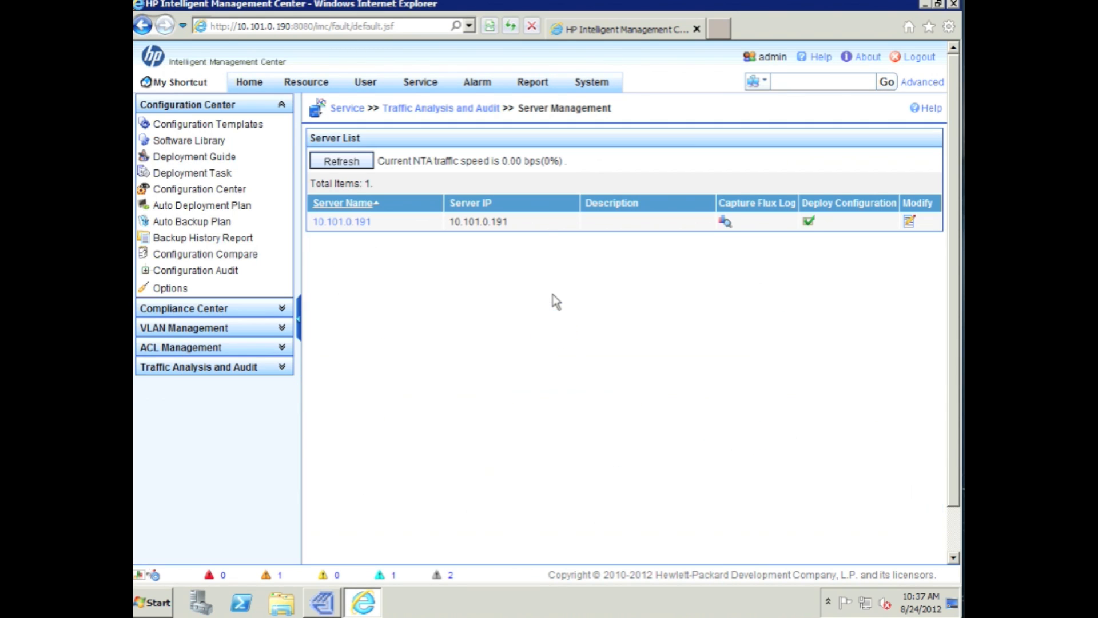